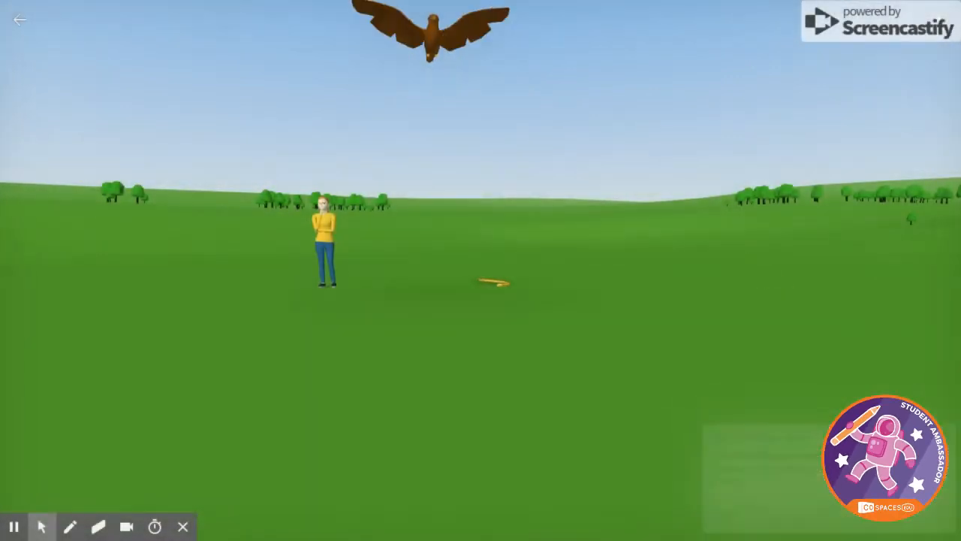
# - Exit the scene preview with the back arrow to return to the editor
pyautogui.click(619, 379)
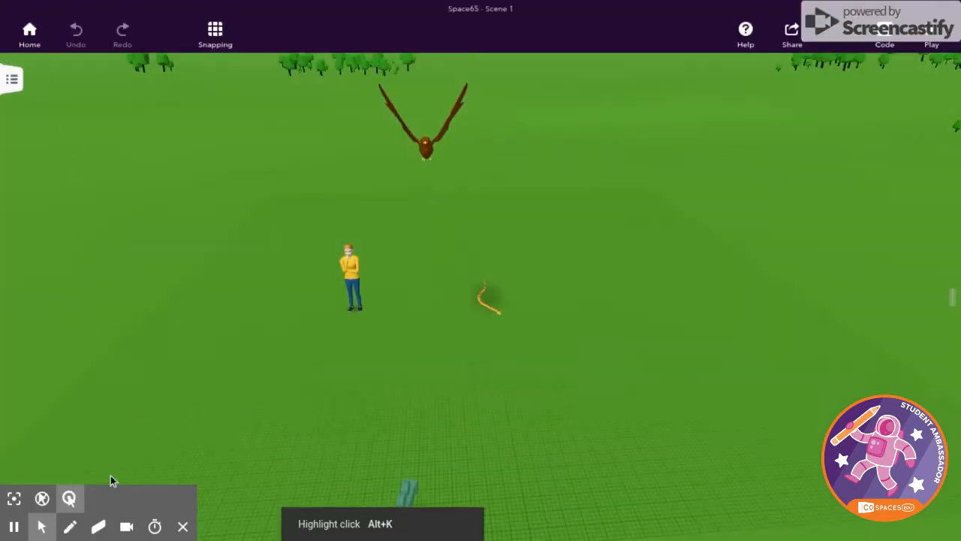
# - Place a gray mouse from the Animals library ahead of the snake's head, then select the woman
pyautogui.click(535, 497)
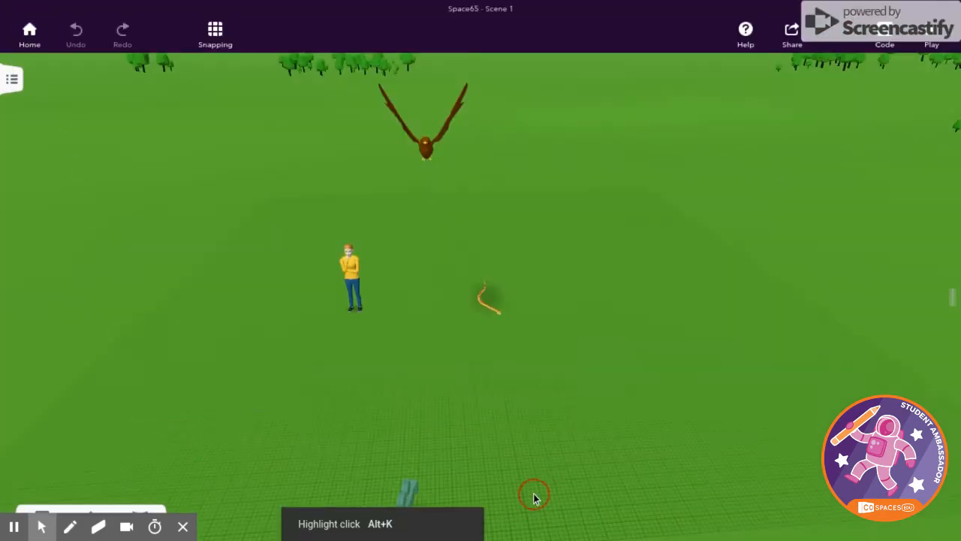
pyautogui.click(90, 514)
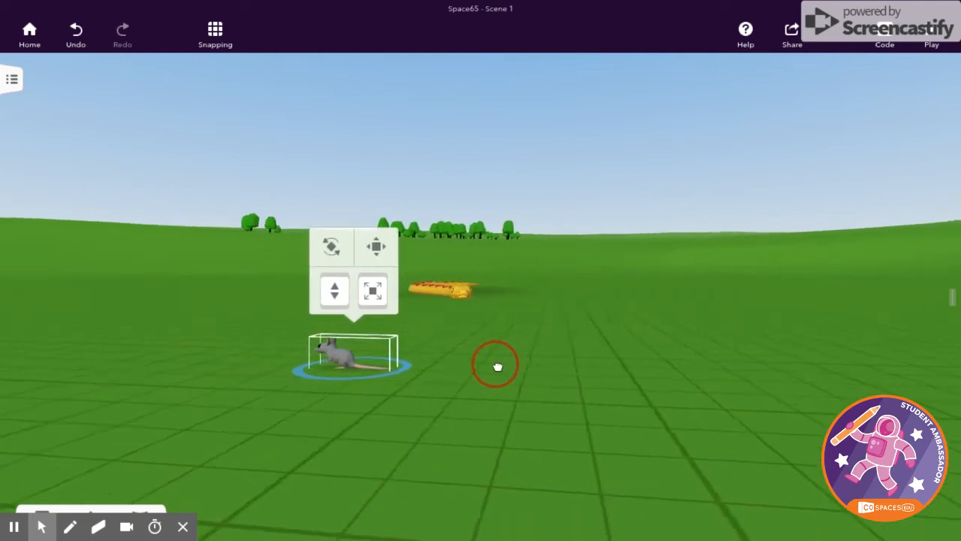
pyautogui.moveTo(353, 361); pyautogui.dragTo(495, 357)
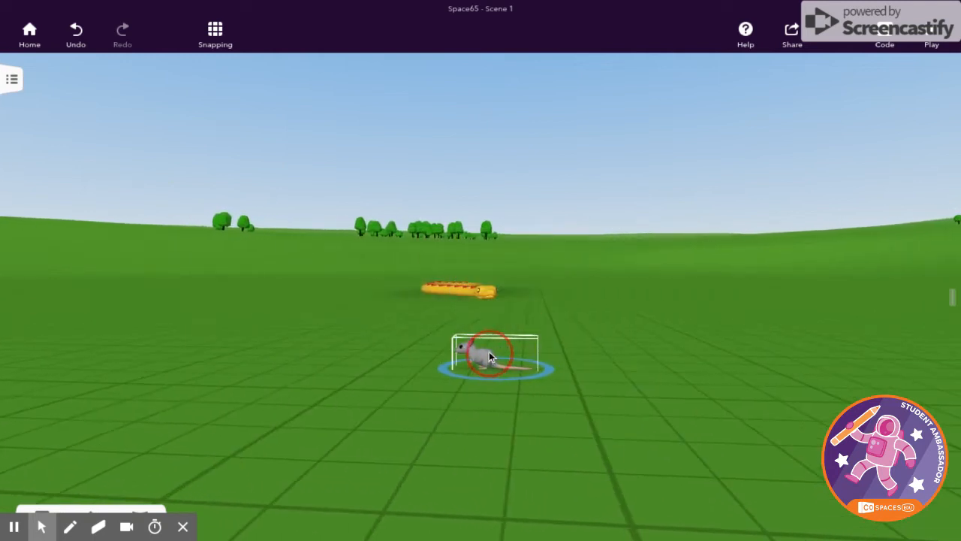
pyautogui.moveTo(492, 353); pyautogui.dragTo(469, 319)
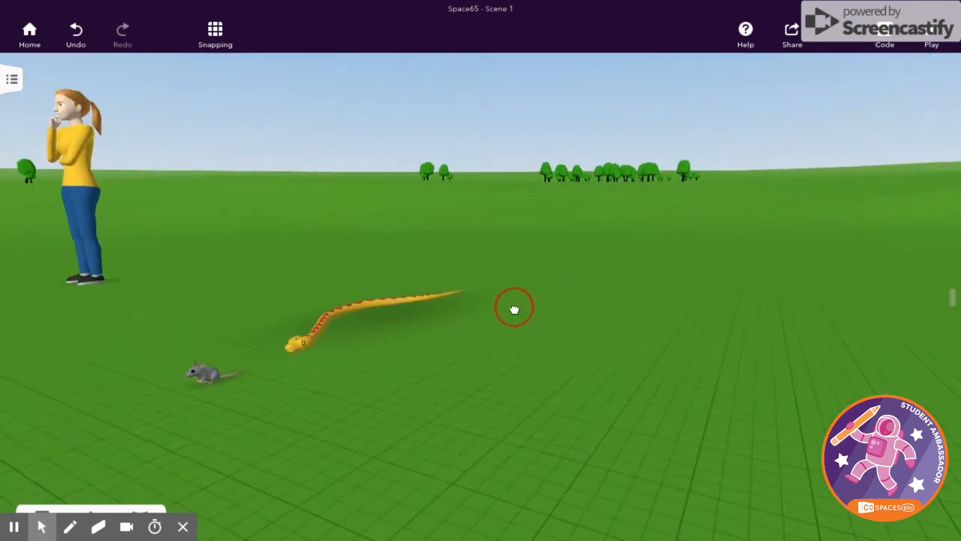
pyautogui.click(232, 364)
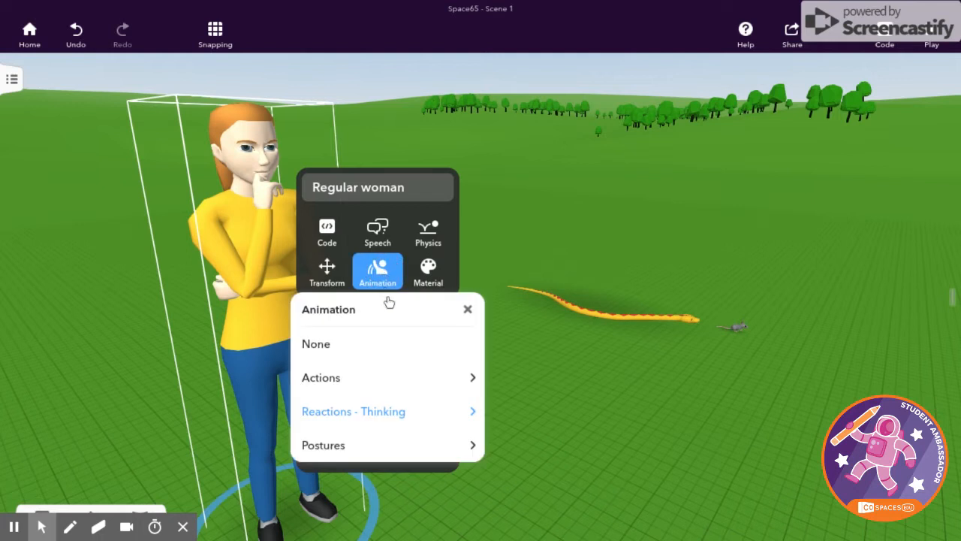
# - Change the woman's posture from thinking to Riding horse under Animation > Postures
pyautogui.click(322, 445)
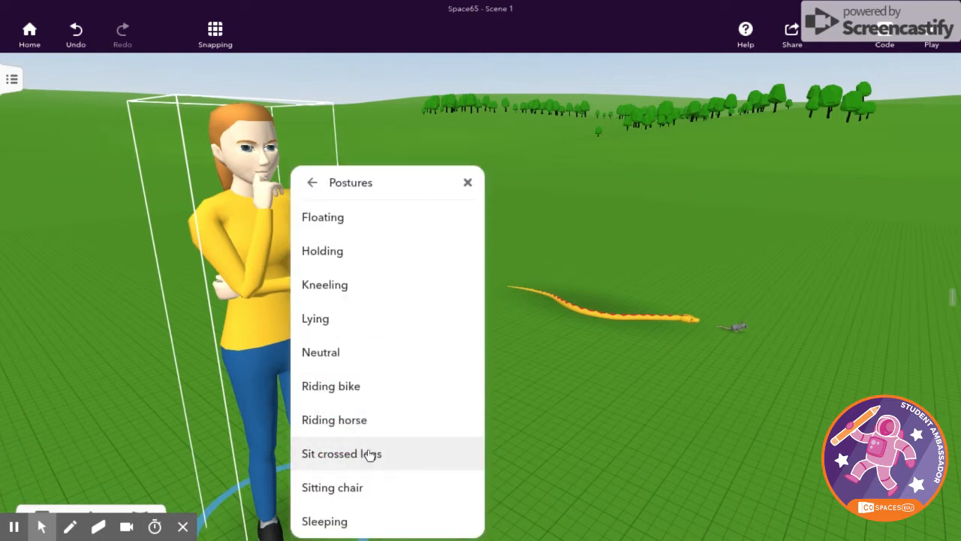
pyautogui.click(342, 453)
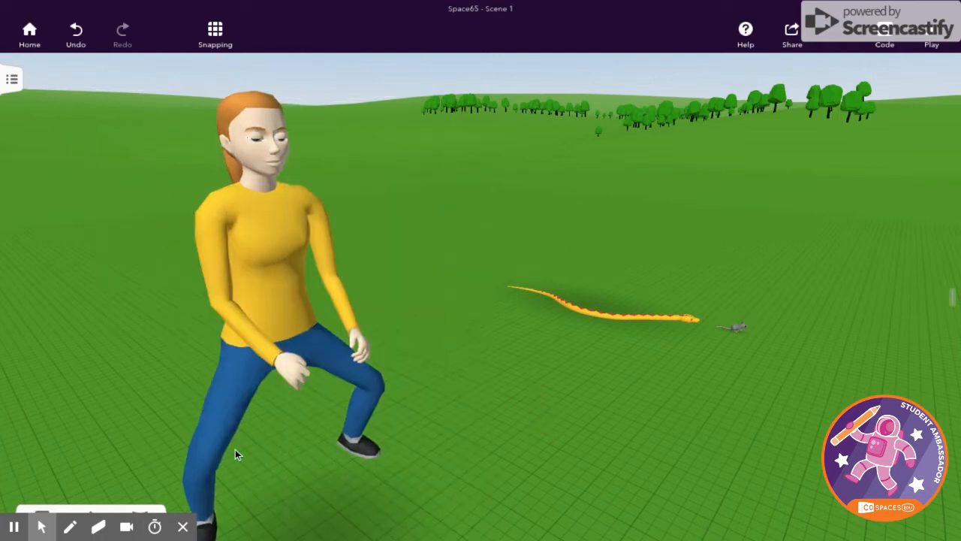
pyautogui.click(263, 225)
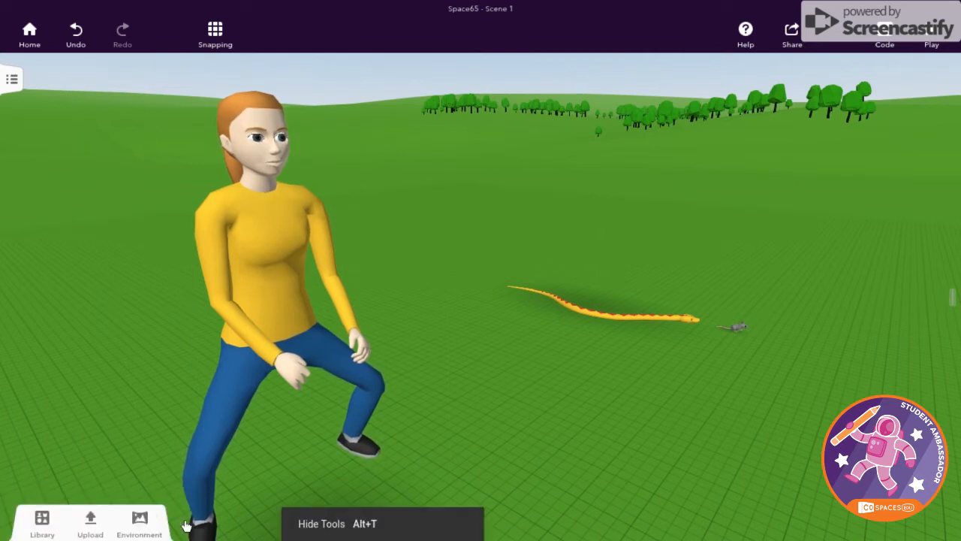
pyautogui.click(42, 522)
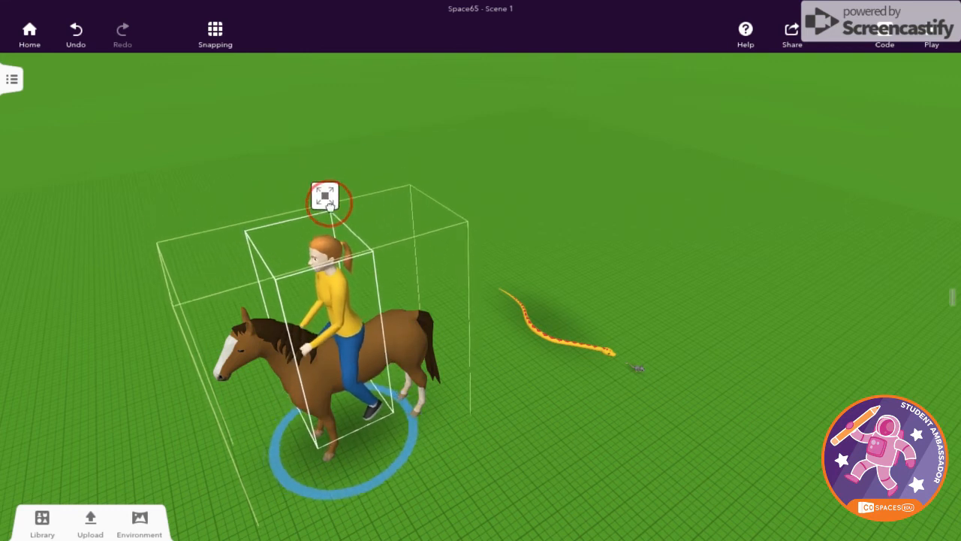
# - Resize the horse with its rider and pull the view back over the meadow
pyautogui.click(327, 201)
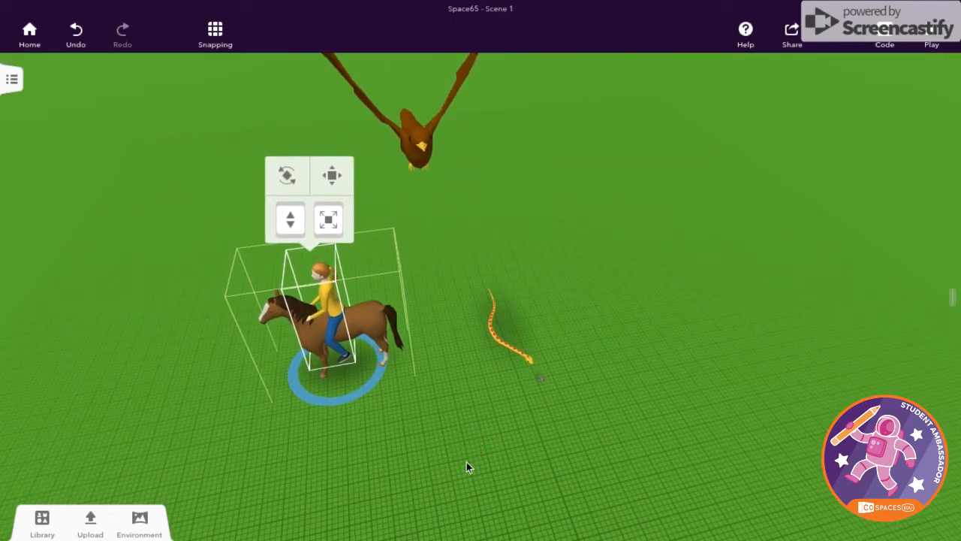
pyautogui.moveTo(465, 465); pyautogui.dragTo(494, 482)
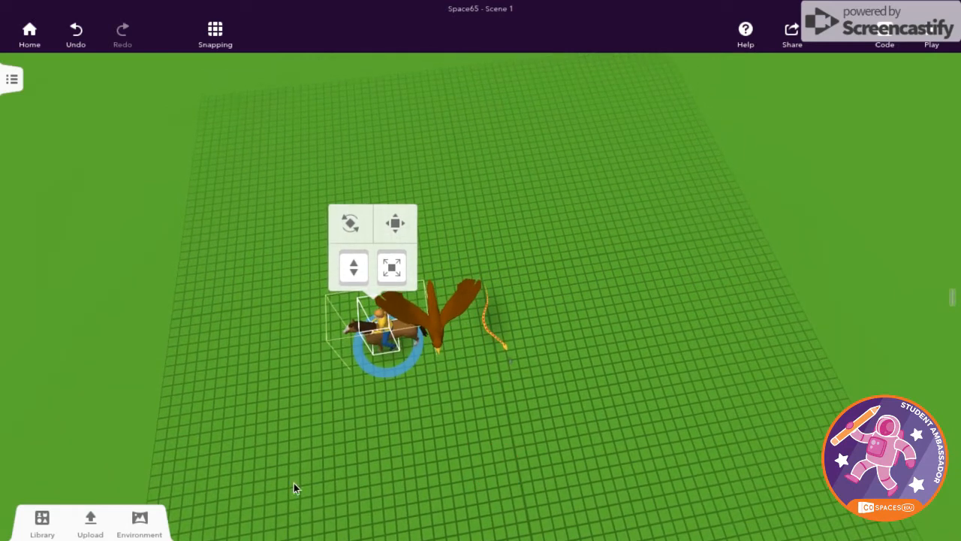
# - Add the blackbird from Animals > Air, check its animation options, and move it beside the eagle
pyautogui.click(42, 524)
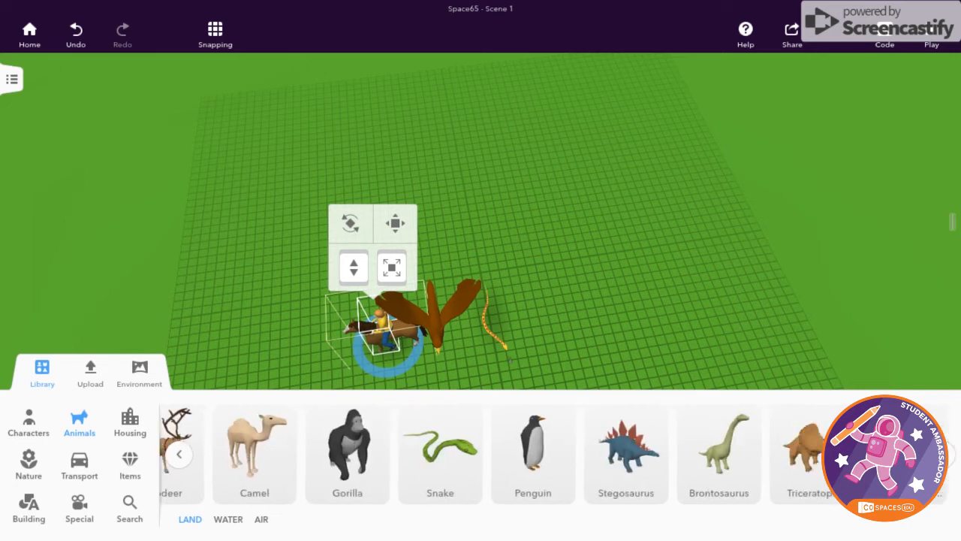
pyautogui.click(227, 519)
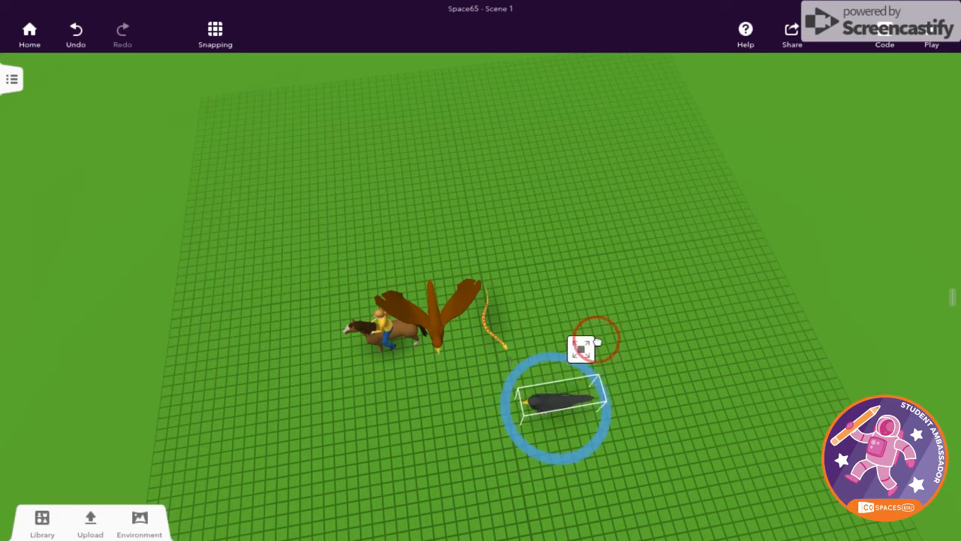
pyautogui.click(581, 347)
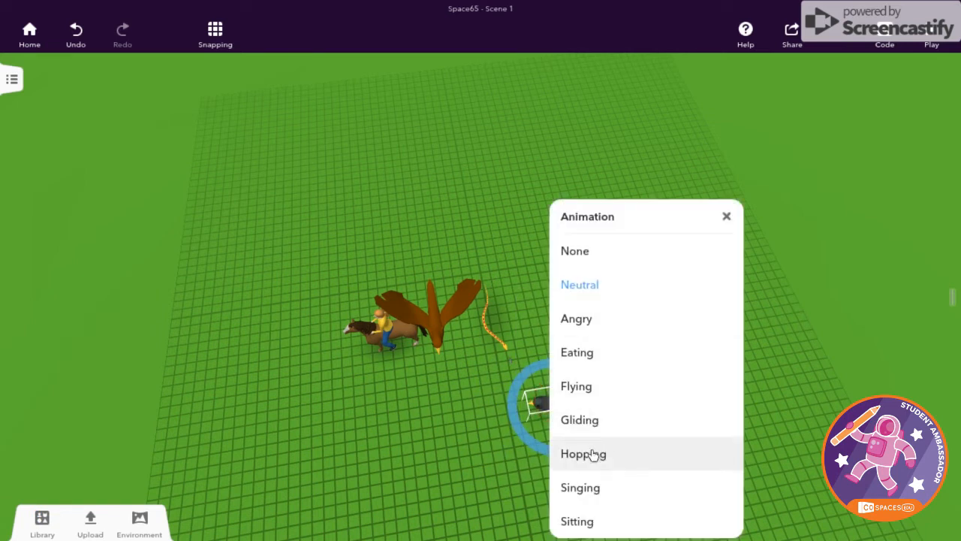
pyautogui.moveTo(597, 331)
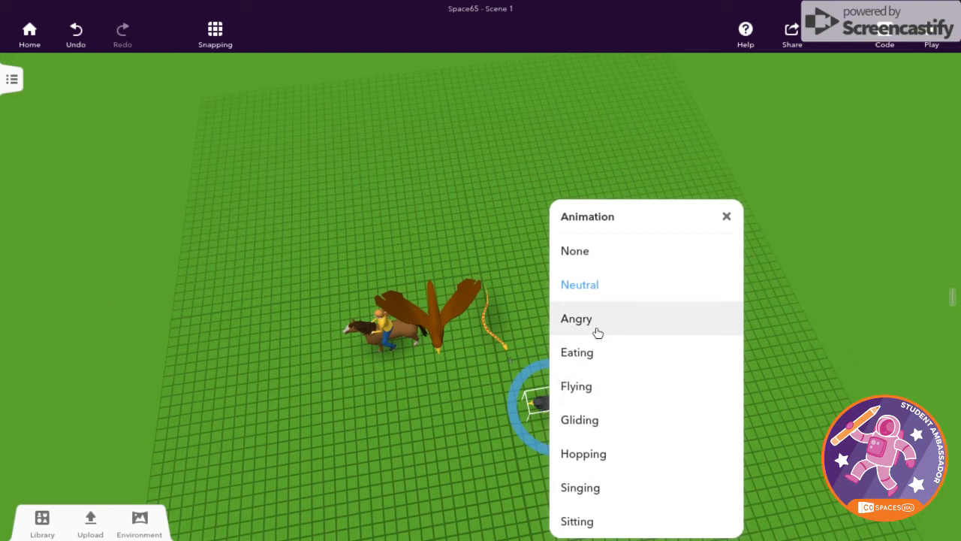
pyautogui.moveTo(573, 319)
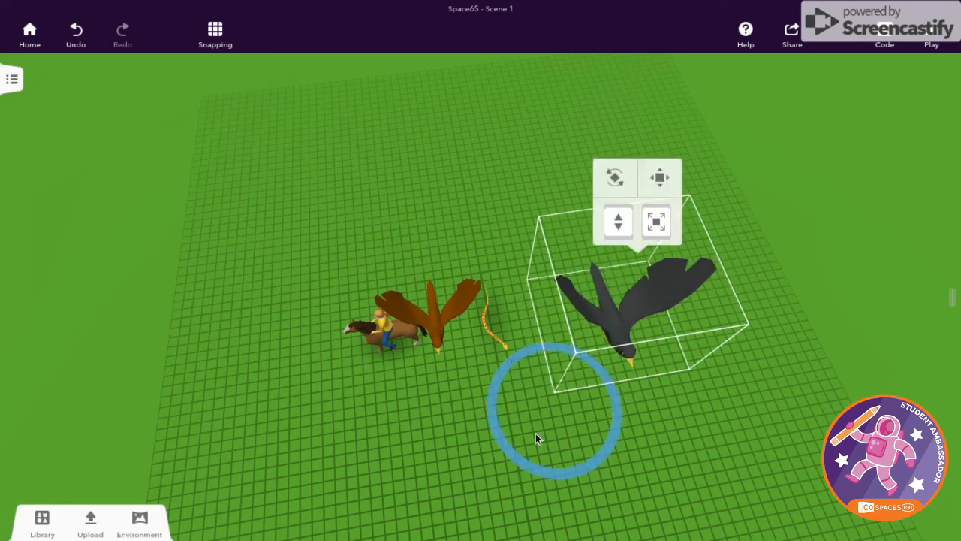
pyautogui.moveTo(631, 316); pyautogui.dragTo(432, 376)
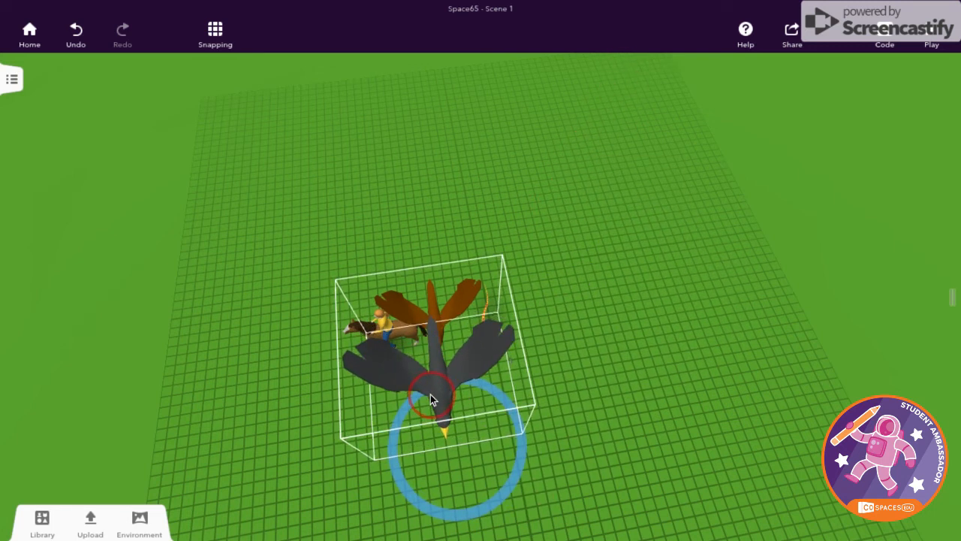